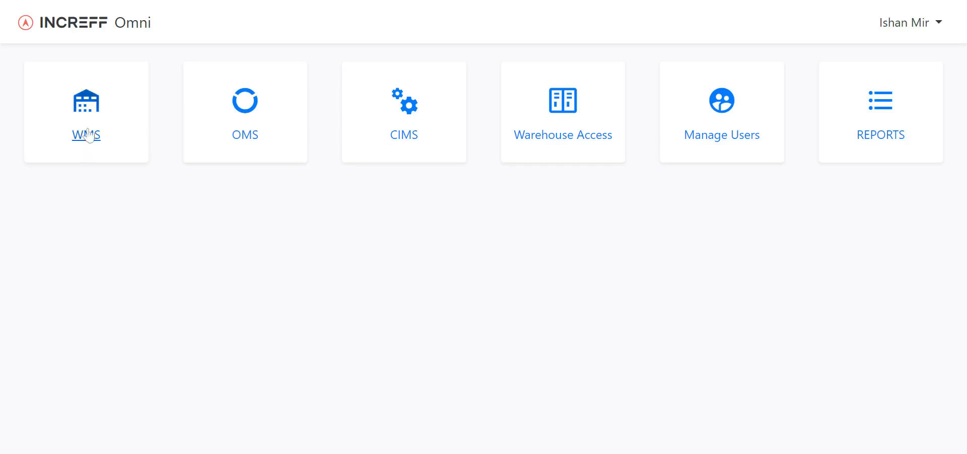
- Open the WMS module from the Omni home and scroll to the B2B Picking section
{"action": "left_click", "coordinate": [86, 112]}
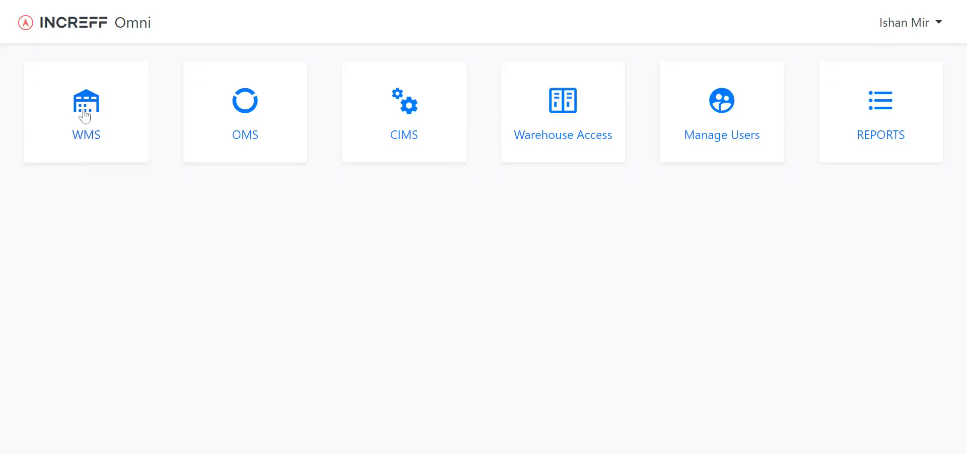
{"action": "left_click", "coordinate": [85, 112]}
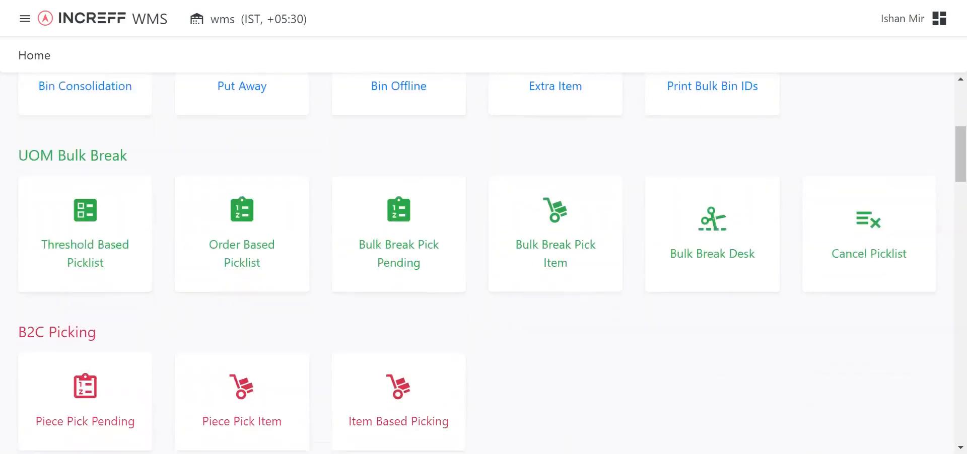
{"action": "scroll", "scroll_direction": "down", "scroll_amount": 3}
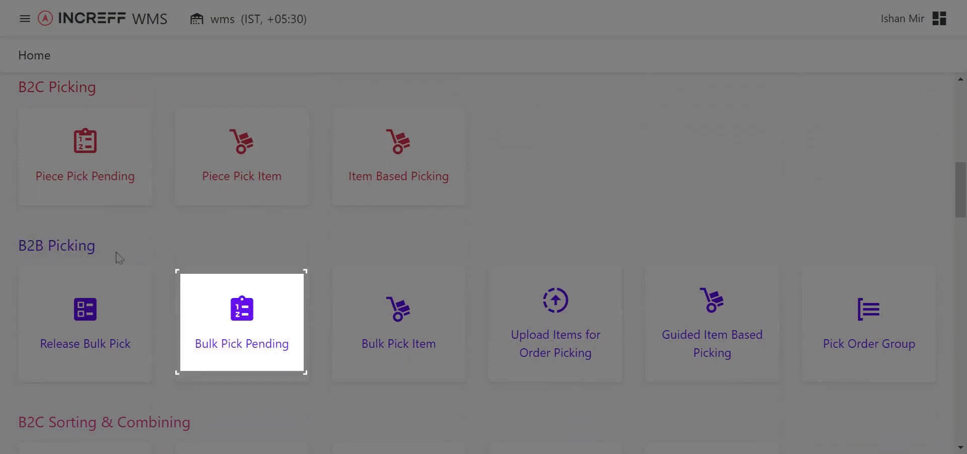
- Open Bulk Pick Pending to list zone FF's 6096 pending items by aisle and order
{"action": "left_click", "coordinate": [241, 322]}
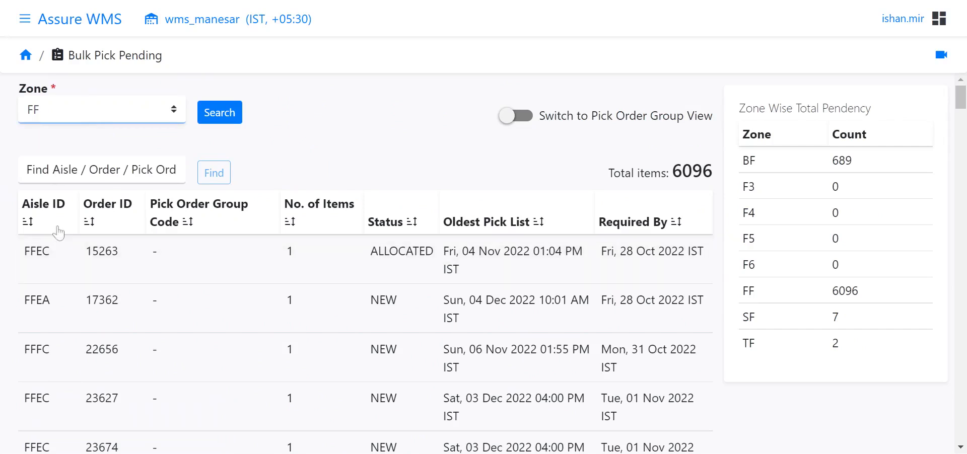
- Sort zone FF's pending list by Aisle ID so aisle FFAB rows appear first
{"action": "left_click", "coordinate": [44, 213]}
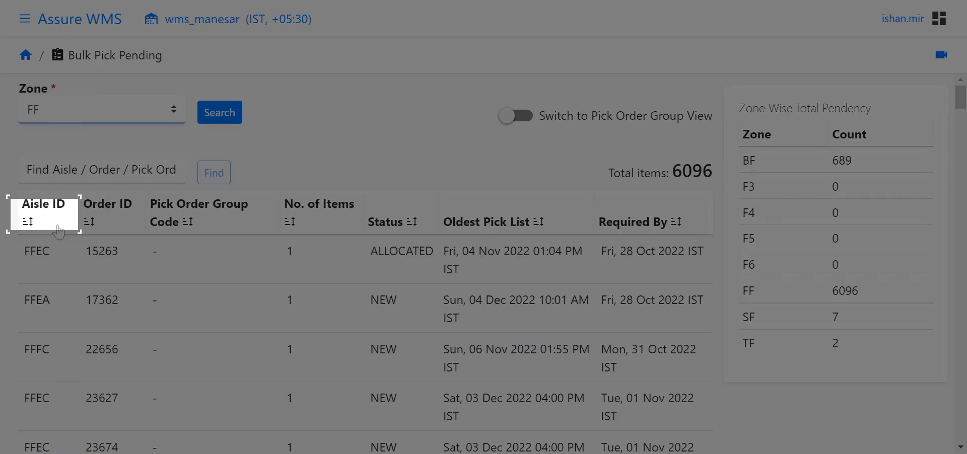
{"action": "mouse_move", "coordinate": [108, 213]}
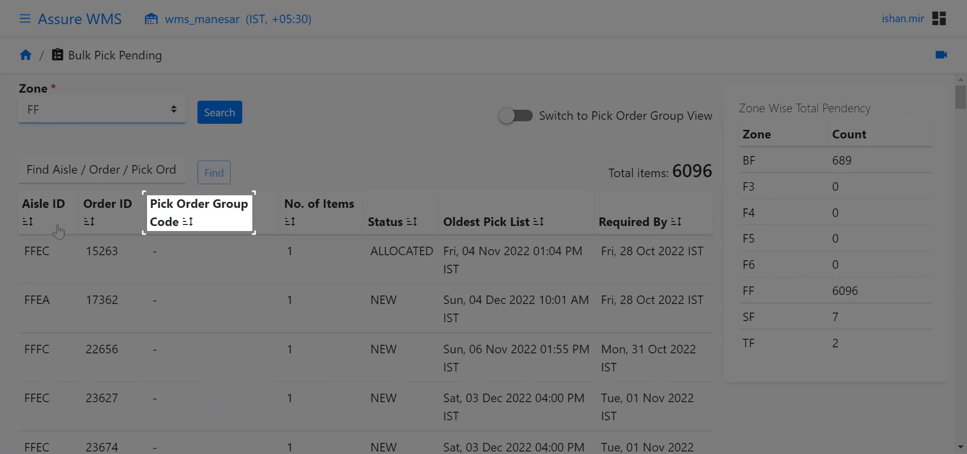
{"action": "mouse_move", "coordinate": [319, 209]}
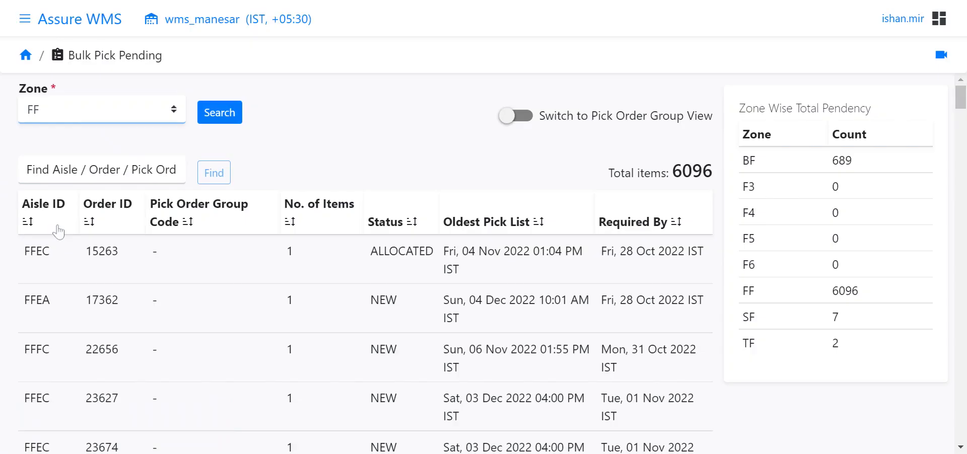
{"action": "left_click", "coordinate": [27, 222]}
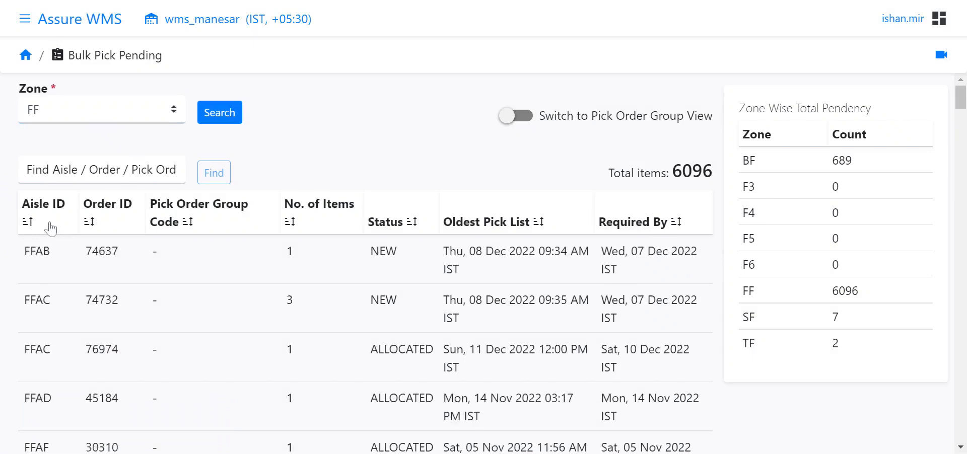
{"action": "mouse_move", "coordinate": [398, 146]}
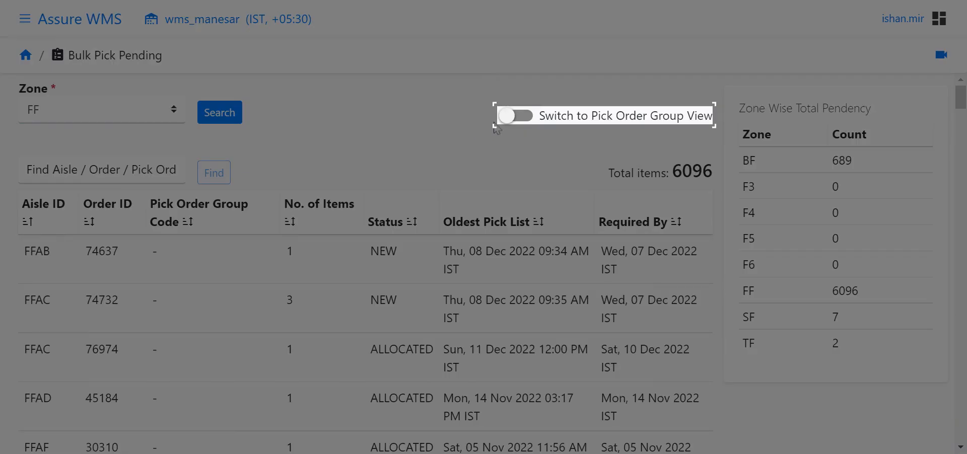
- Toggle Pick Order Group View on, see it empty, then back off to the 6091-item list
{"action": "left_click", "coordinate": [516, 116]}
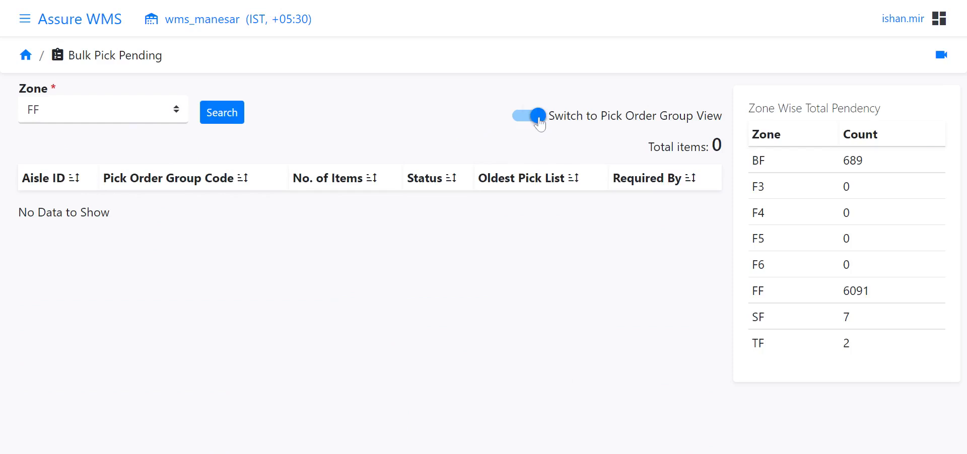
{"action": "left_click", "coordinate": [527, 116]}
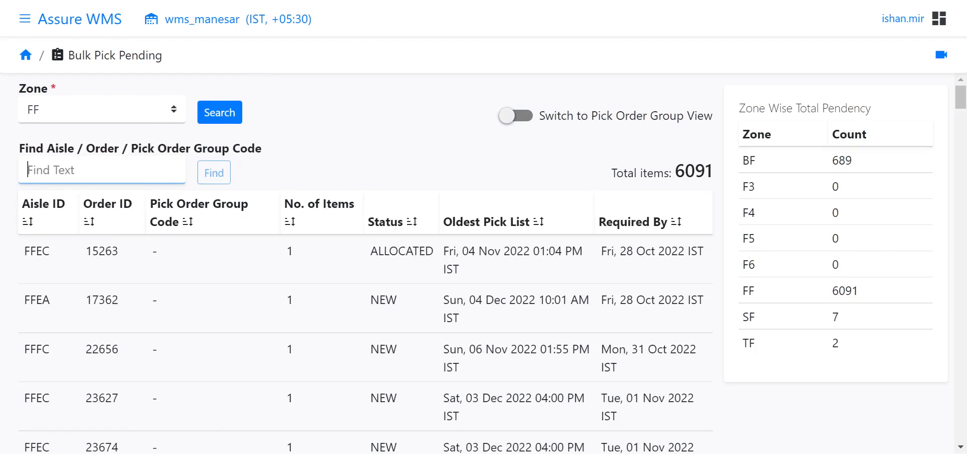
{"action": "type", "text": "fffc"}
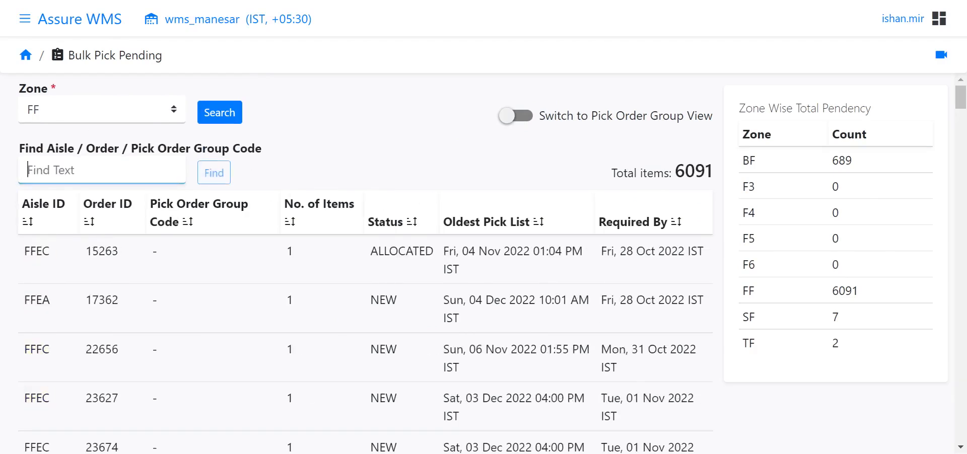
{"action": "type", "text": "30310"}
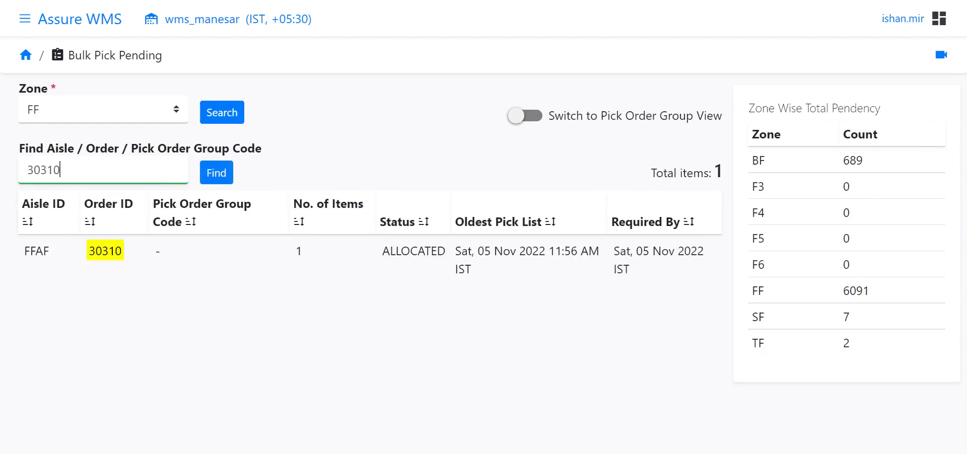
{"action": "key", "text": "Backspace"}
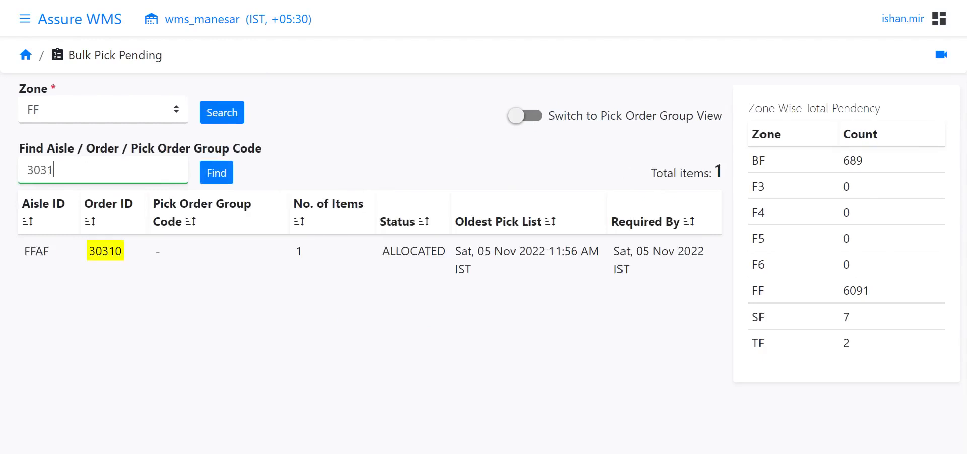
{"action": "left_click", "coordinate": [219, 113]}
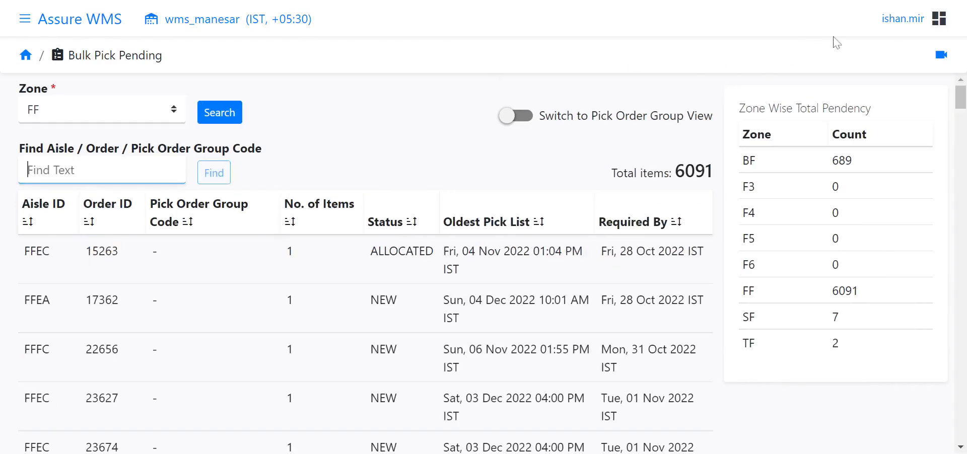
{"action": "mouse_move", "coordinate": [871, 6]}
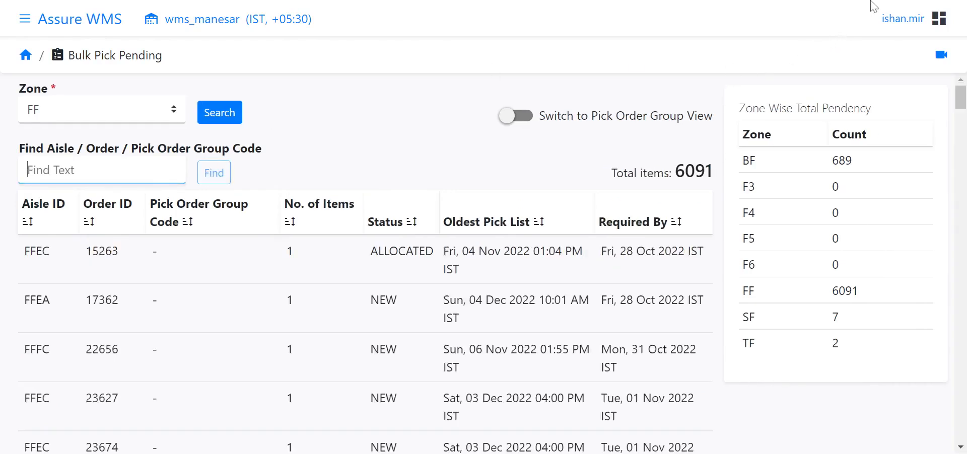